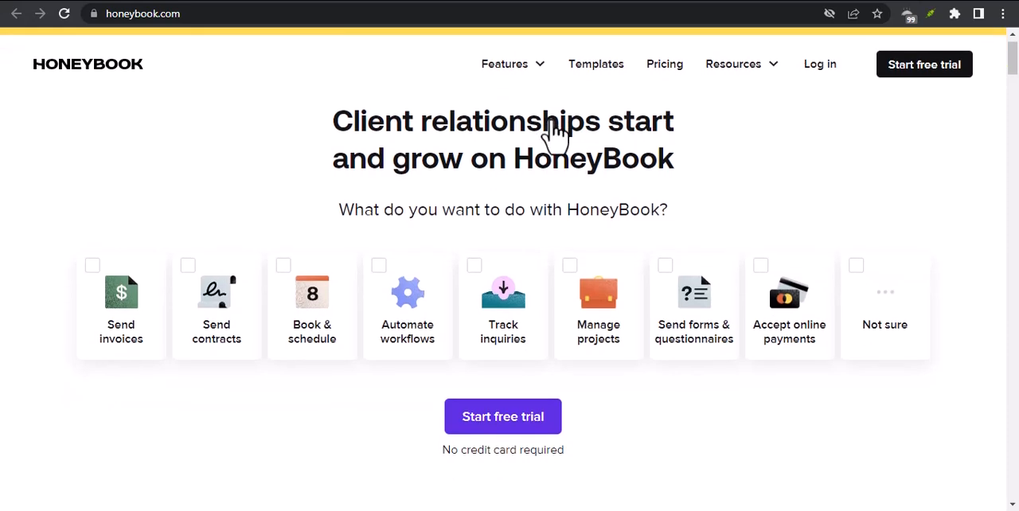
# - Scroll the homepage past the hero checkboxes to the $8B+, 90% and 95% statistics
pyautogui.scroll(-3)
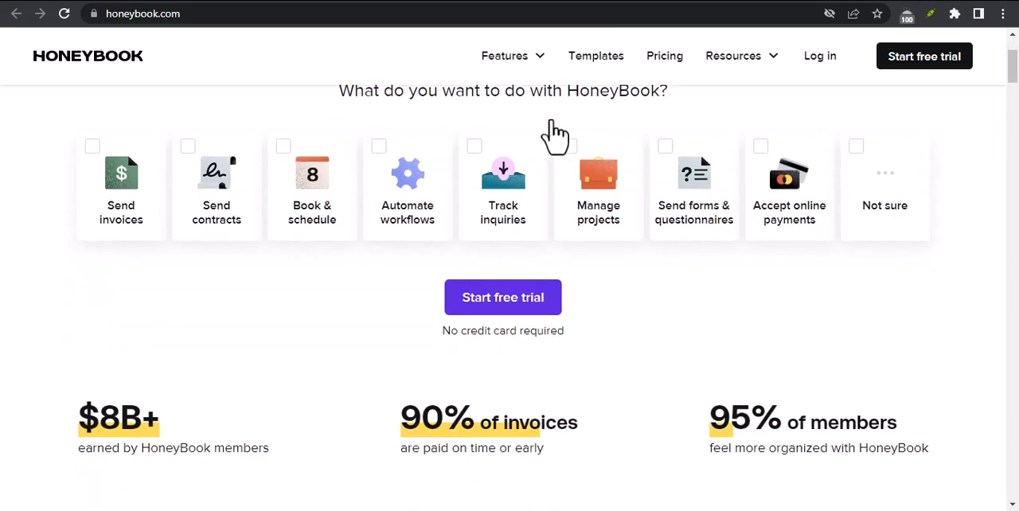
pyautogui.scroll(-3)
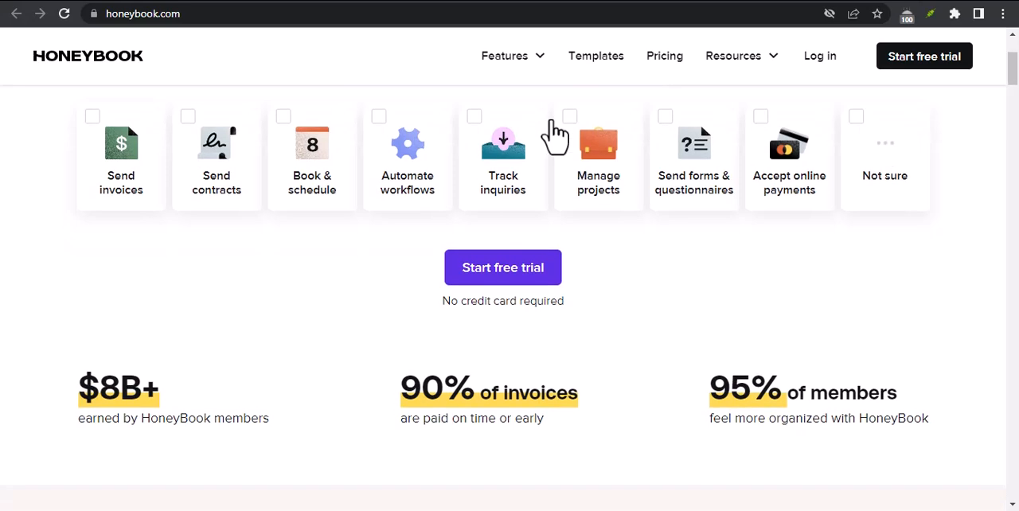
pyautogui.scroll(-3)
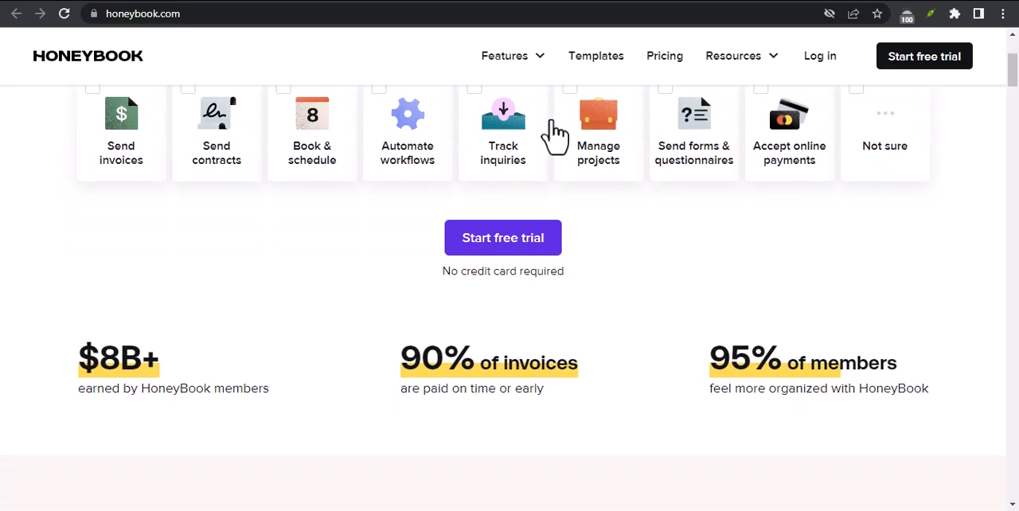
pyautogui.scroll(-3)
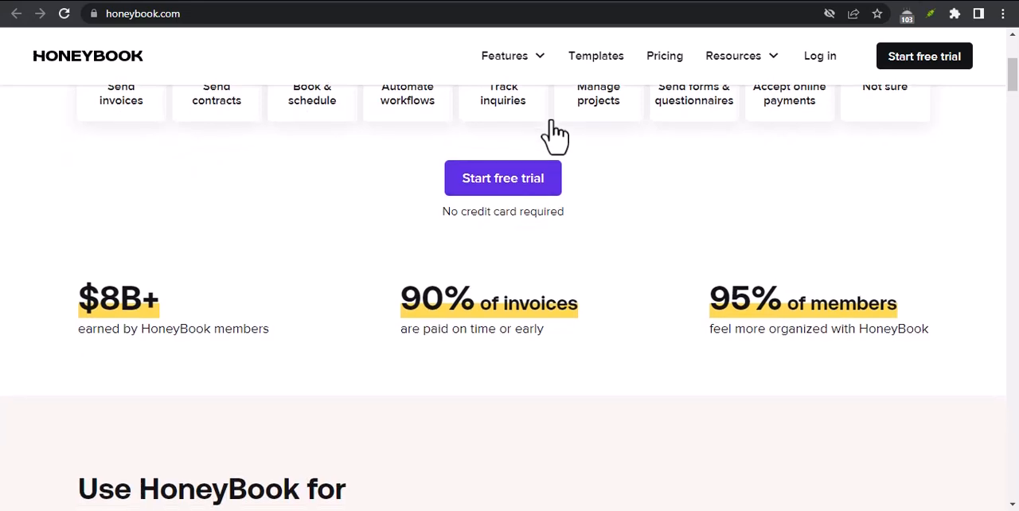
pyautogui.scroll(-3)
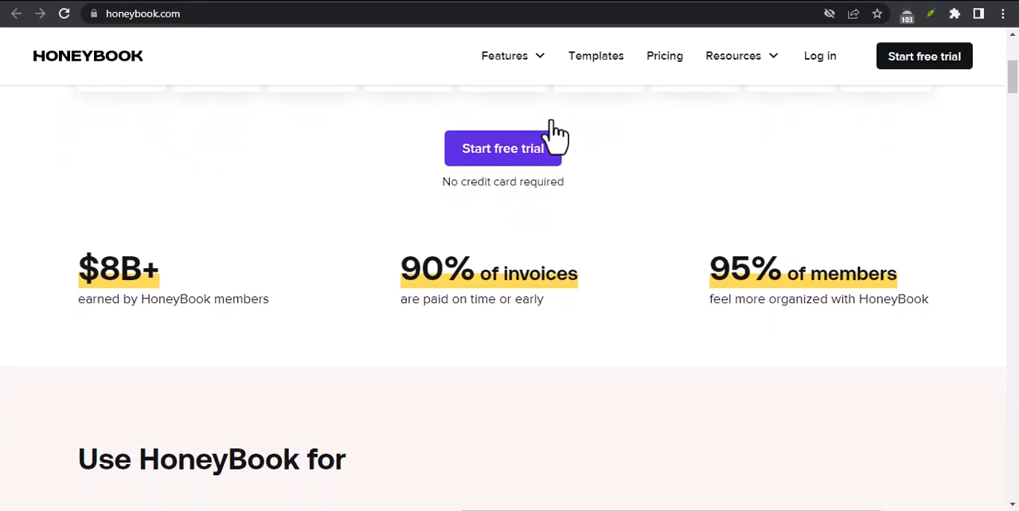
pyautogui.scroll(-3)
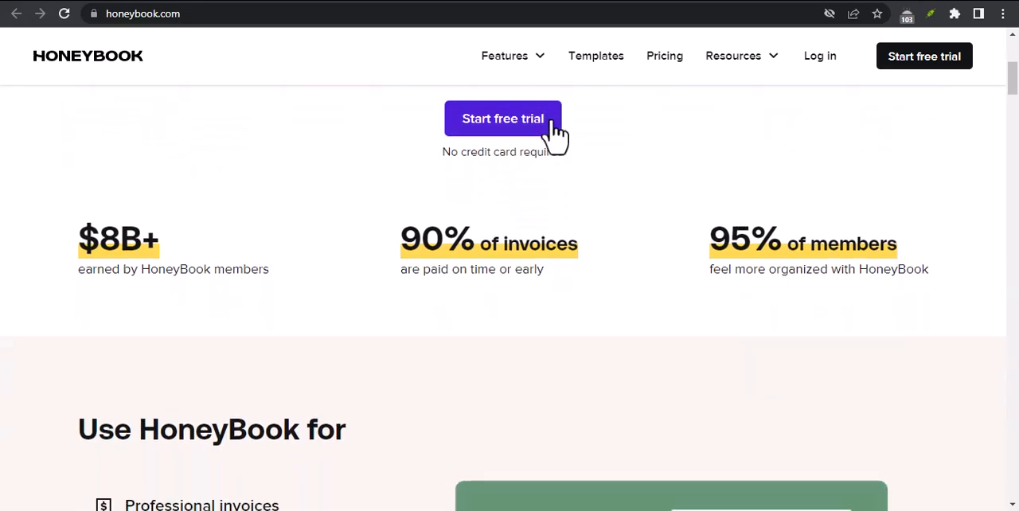
pyautogui.scroll(-3)
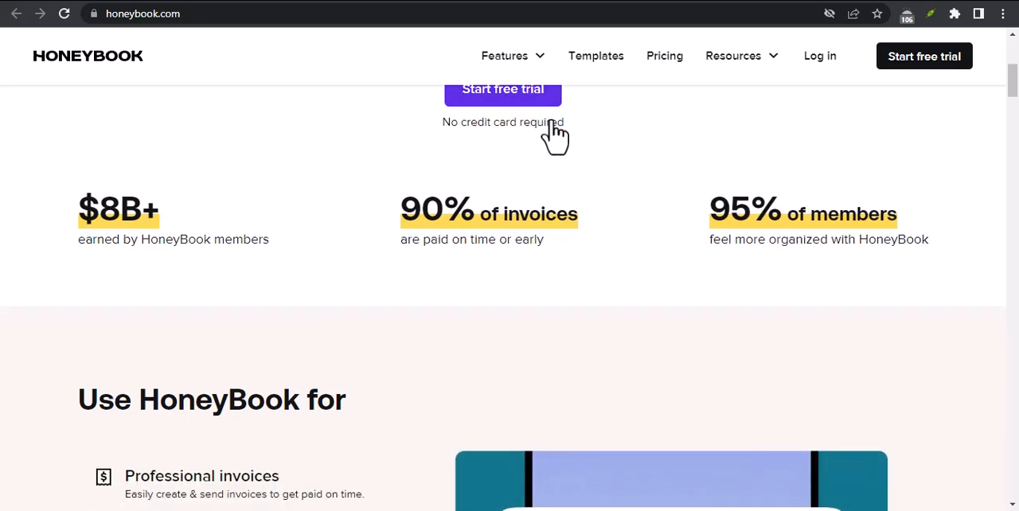
# - Scroll through the invoices, payments, contracts, scheduling and AI features to the testimonials carousel
pyautogui.scroll(-3)
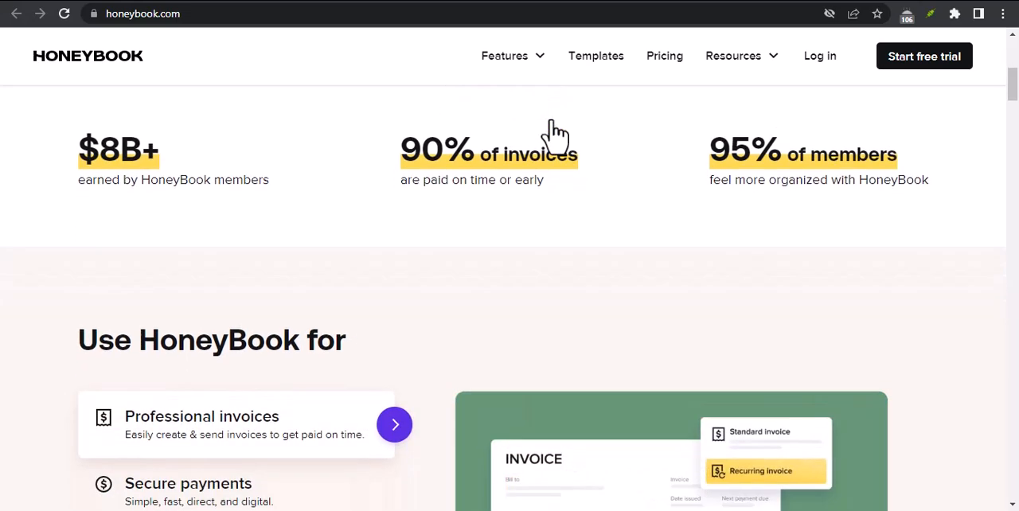
pyautogui.scroll(-3)
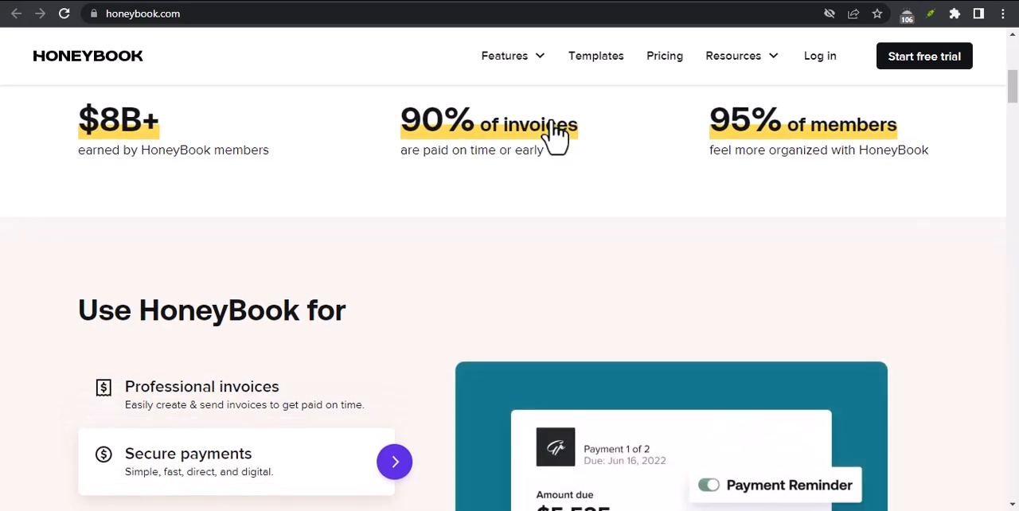
pyautogui.scroll(-3)
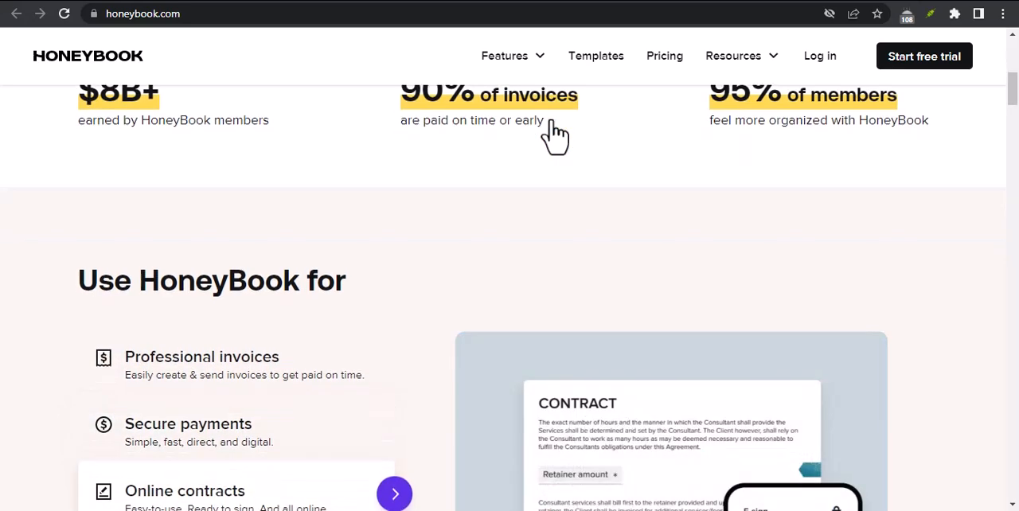
pyautogui.scroll(-3)
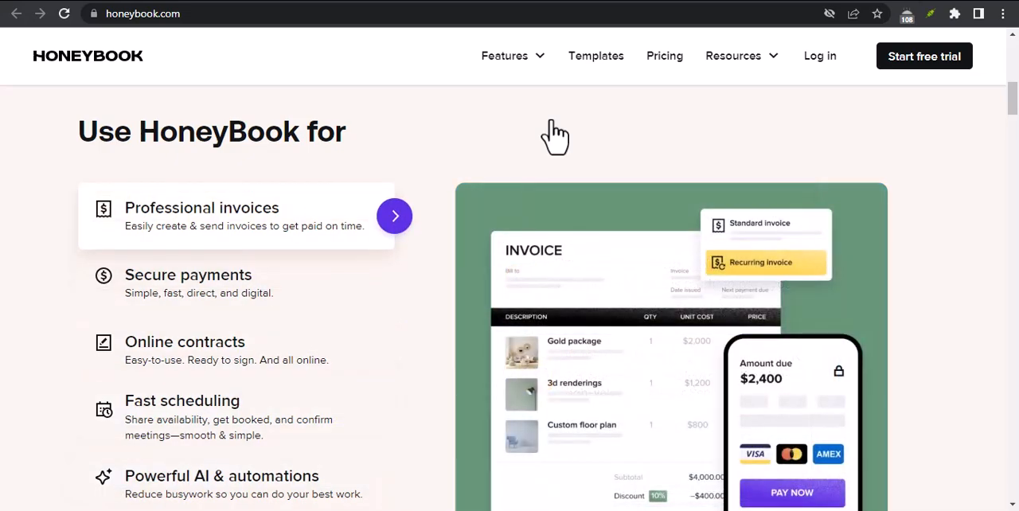
pyautogui.scroll(-3)
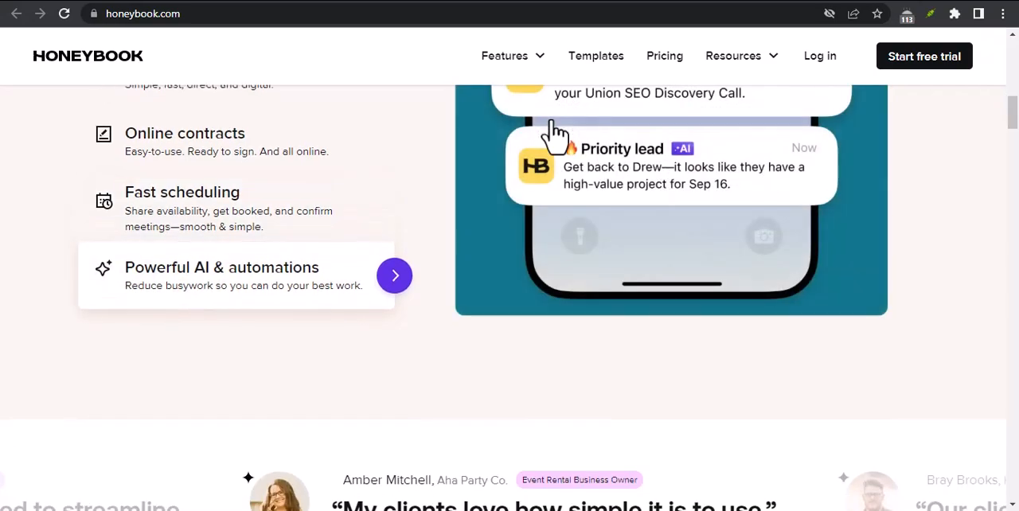
pyautogui.scroll(-3)
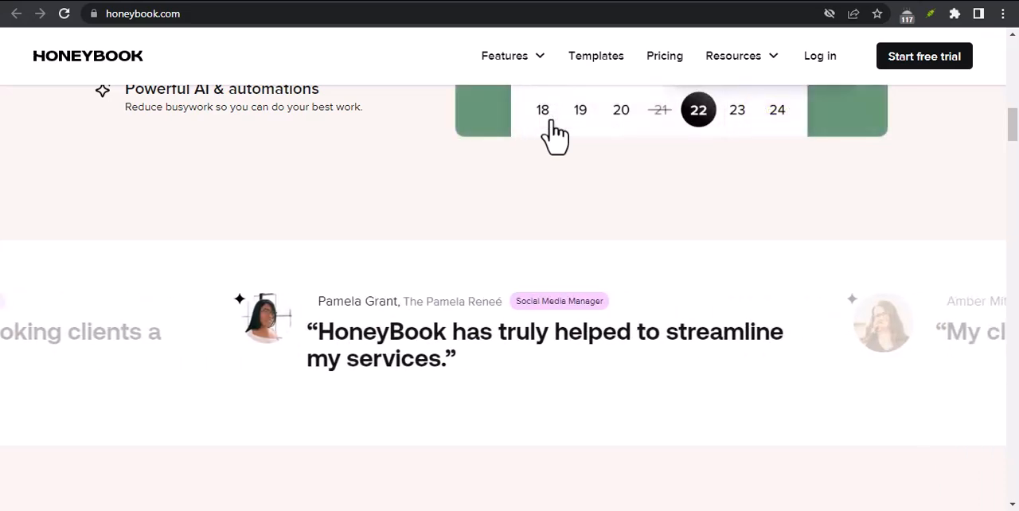
pyautogui.scroll(-3)
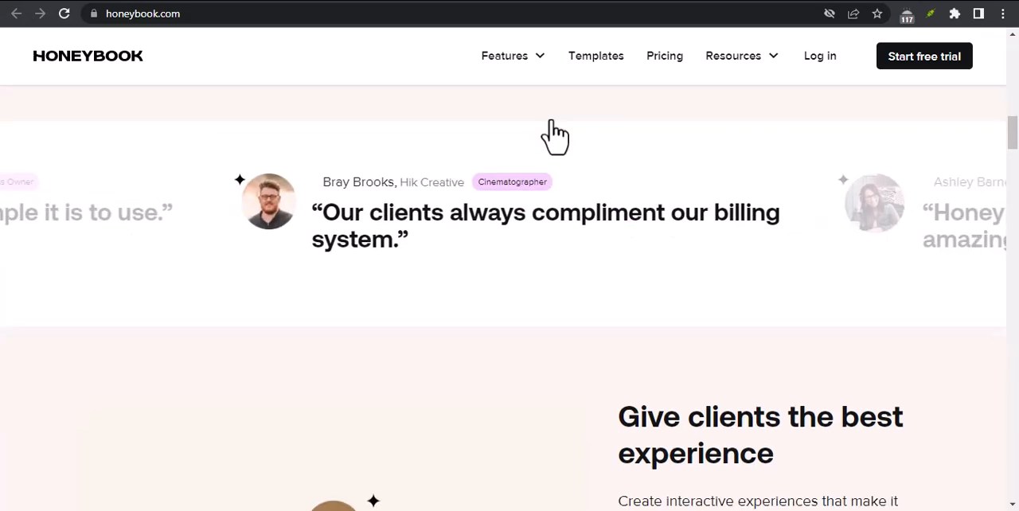
# - Scroll past the contract, invoice and payment demos to the 'Showcase your services, your way' heading
pyautogui.scroll(-3)
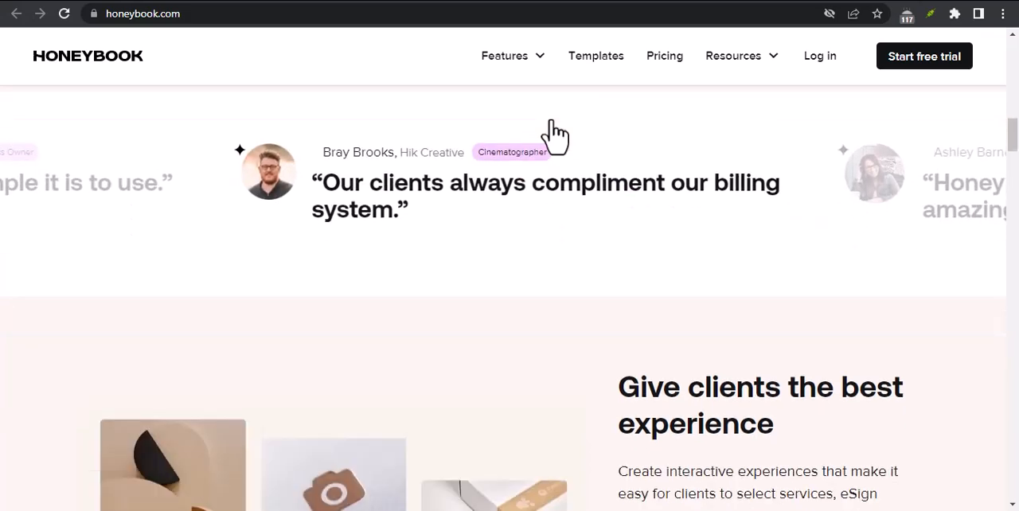
pyautogui.scroll(-3)
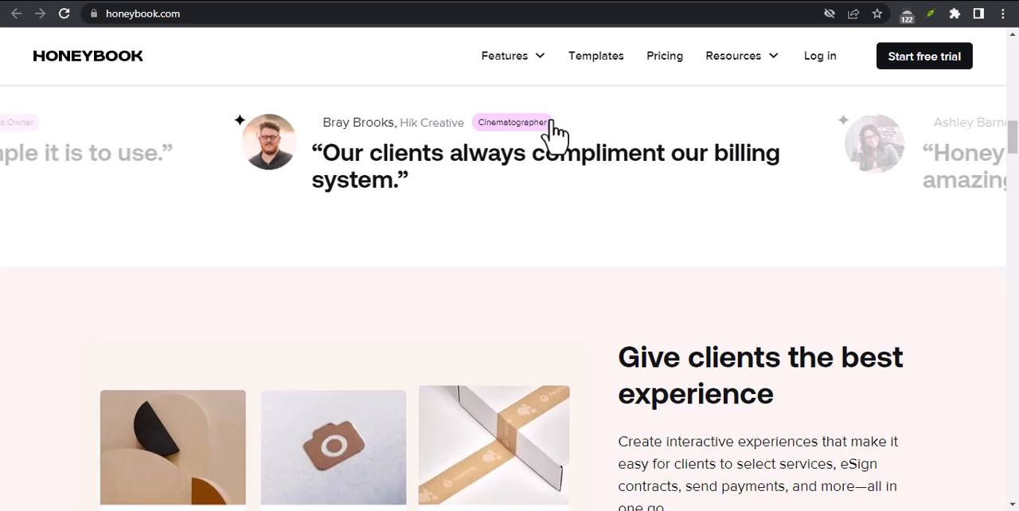
pyautogui.scroll(-3)
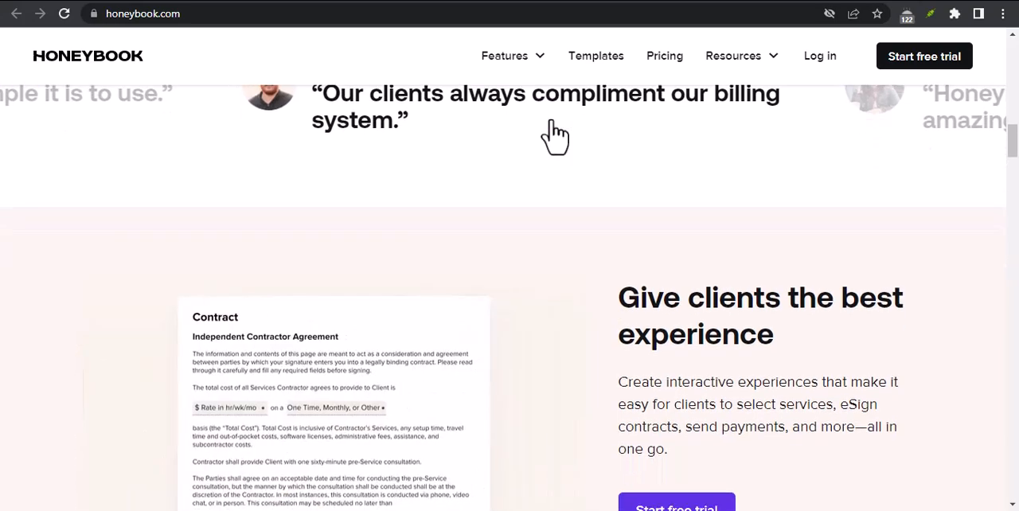
pyautogui.scroll(-3)
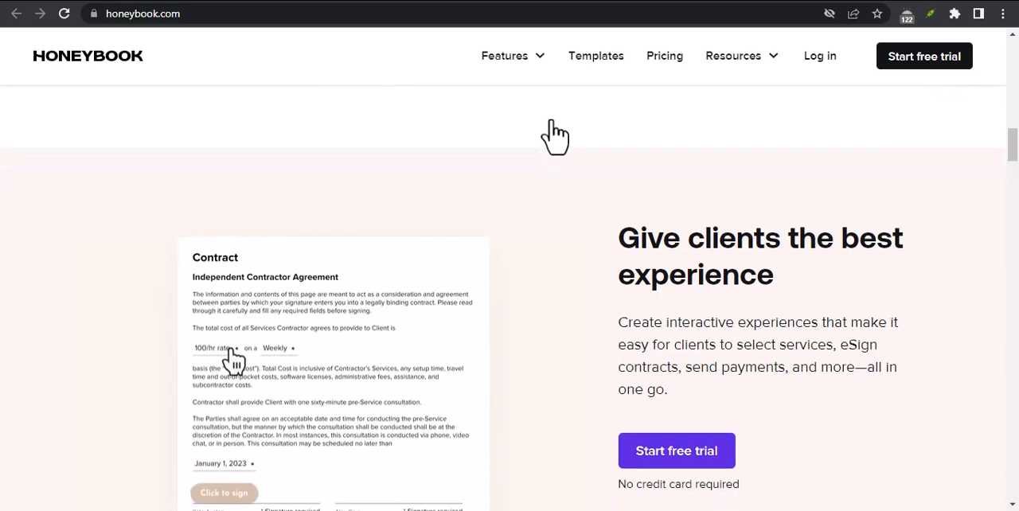
pyautogui.scroll(-3)
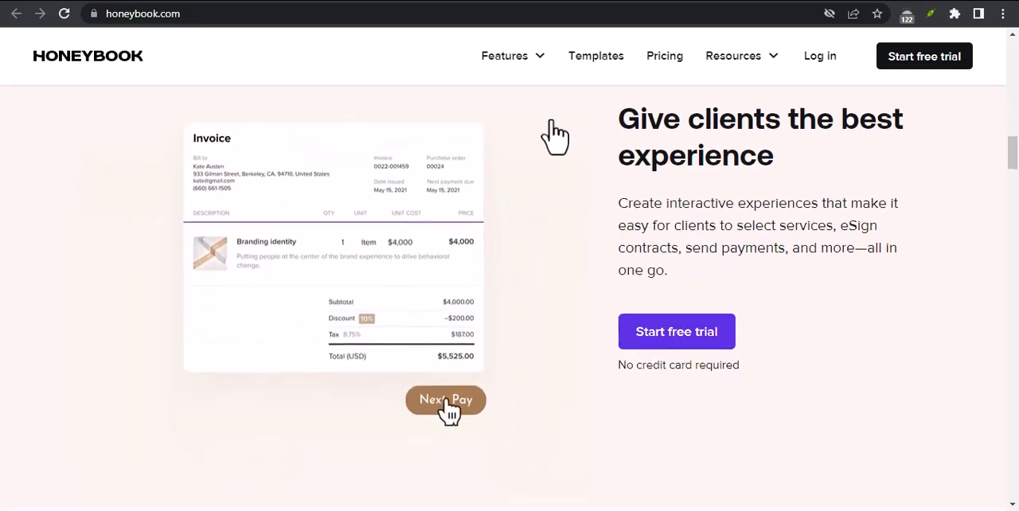
pyautogui.click(445, 399)
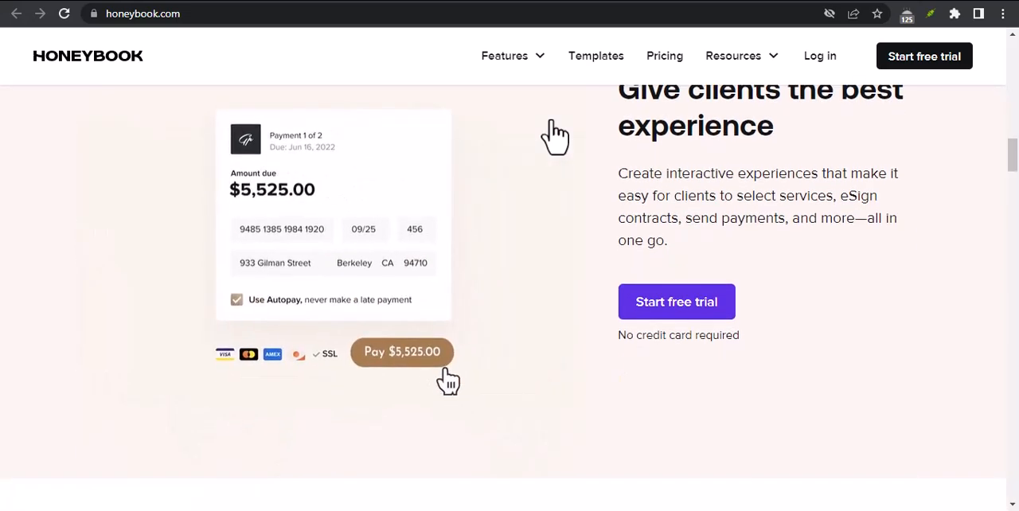
pyautogui.scroll(-3)
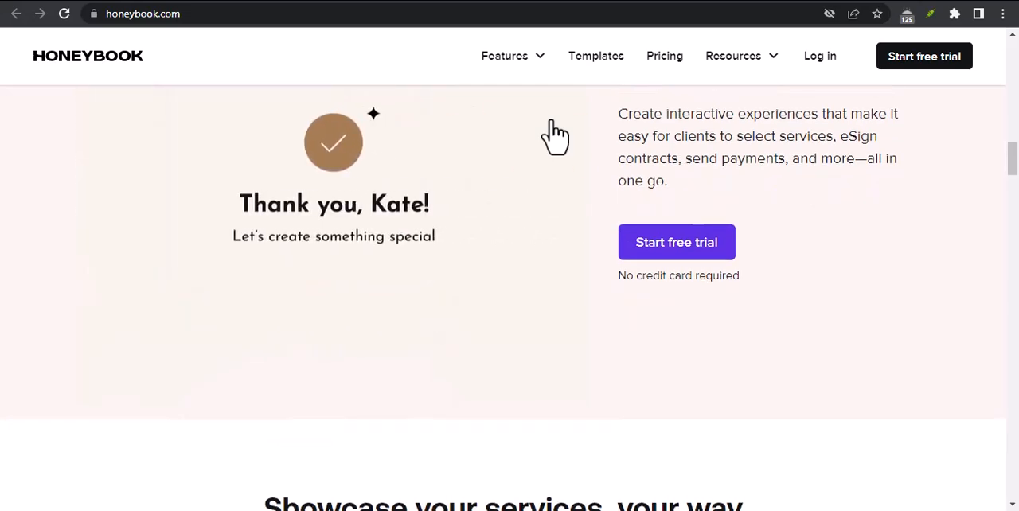
pyautogui.scroll(-3)
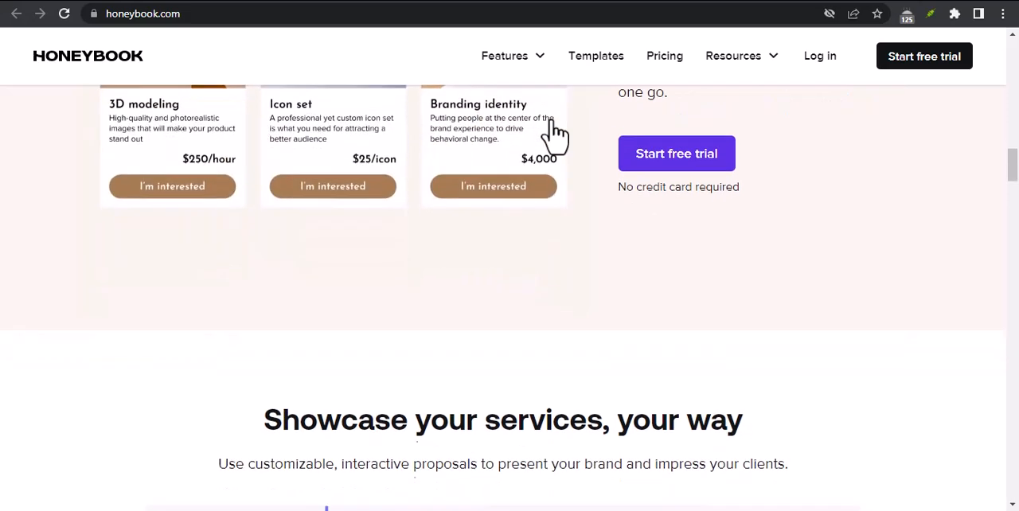
pyautogui.scroll(-3)
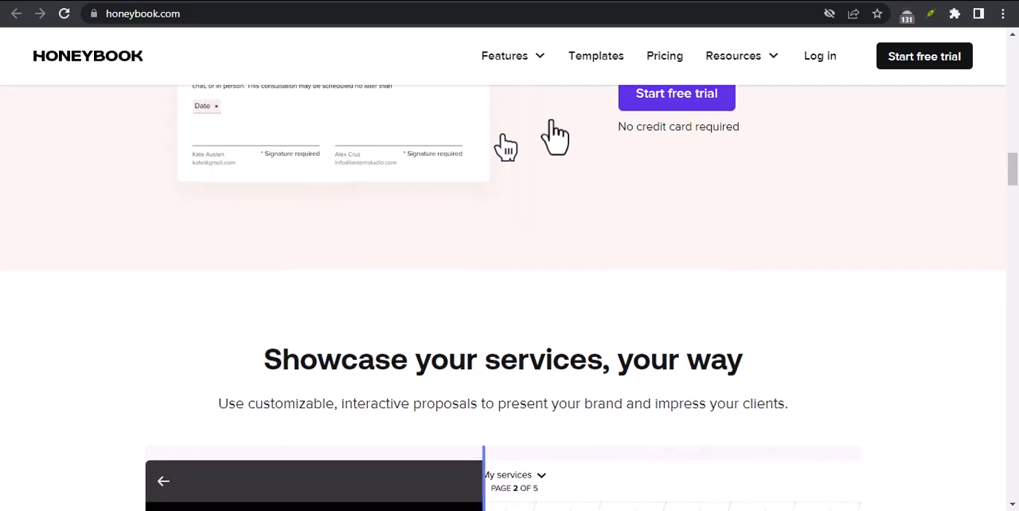
# - Scroll into the showcase section's rotating sample proposals, ending on the 'Who is Vision Co.?' page
pyautogui.scroll(-3)
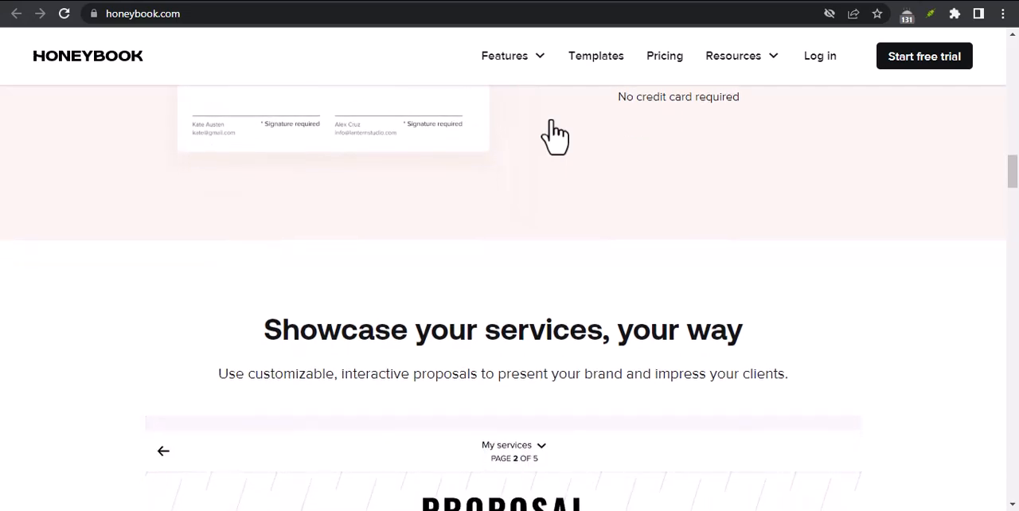
pyautogui.scroll(-3)
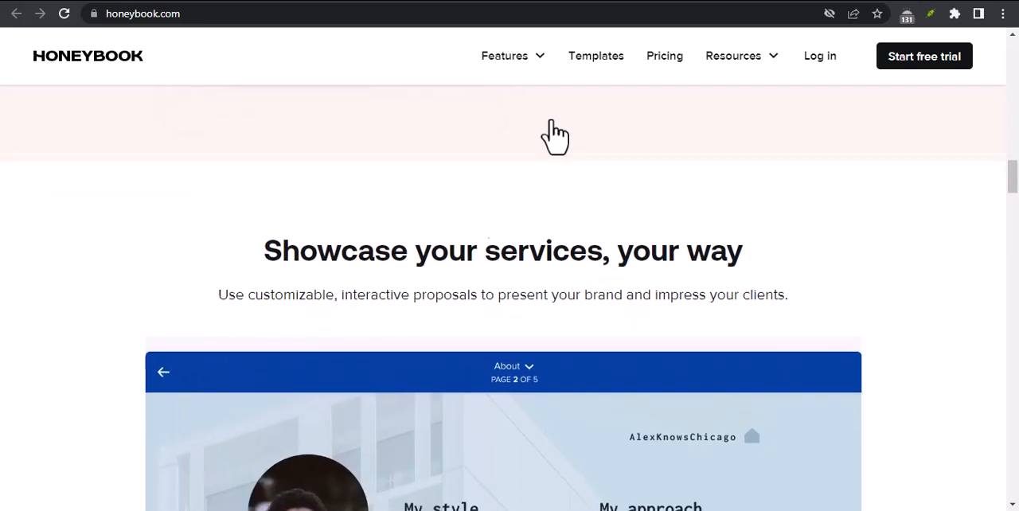
pyautogui.scroll(-3)
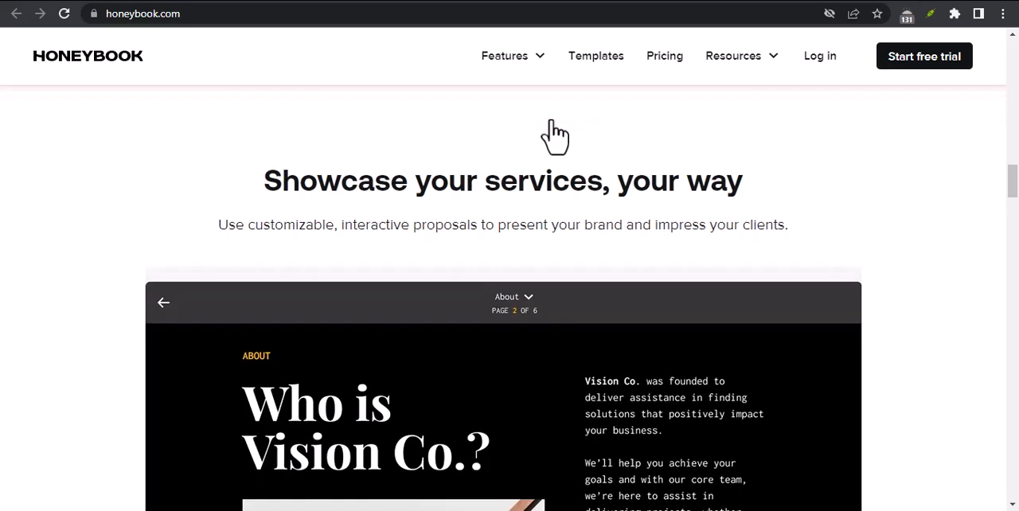
pyautogui.scroll(-3)
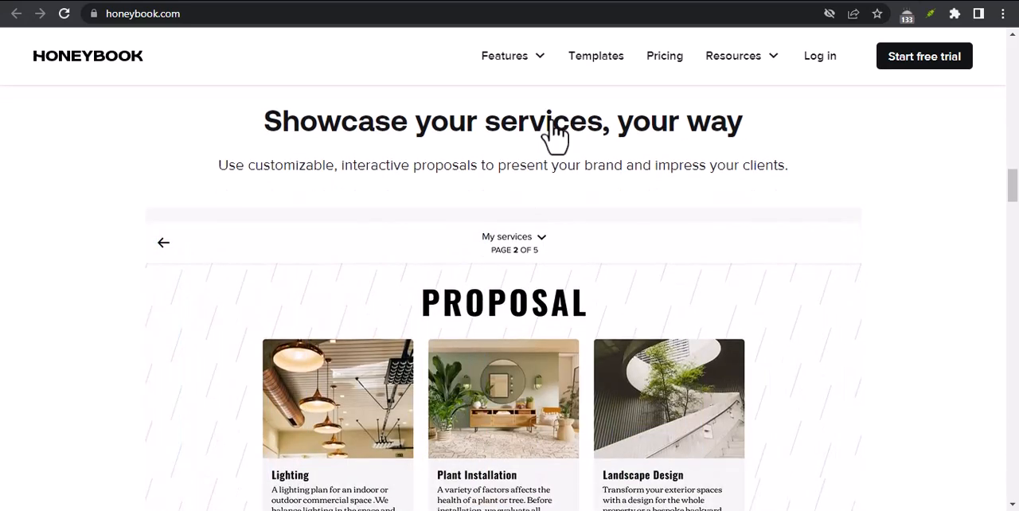
pyautogui.scroll(-3)
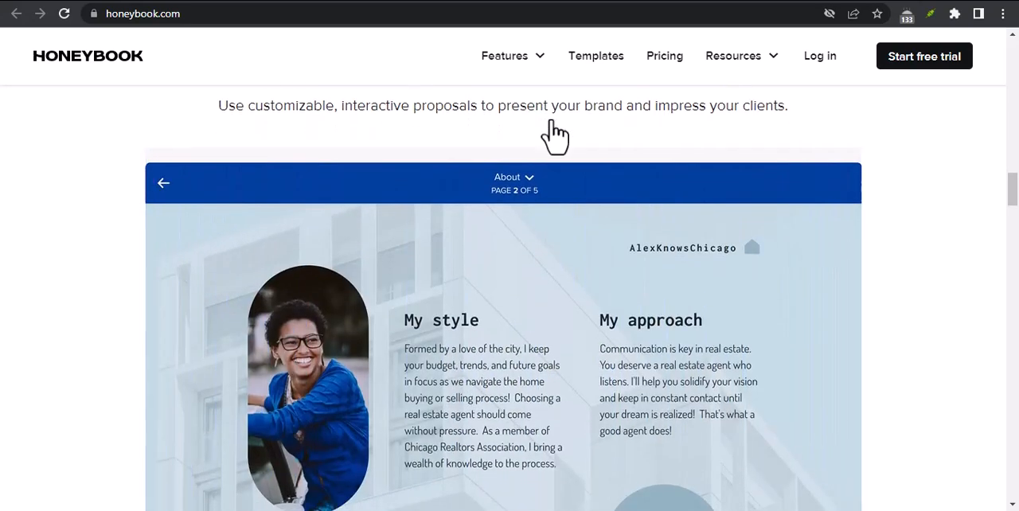
pyautogui.scroll(-3)
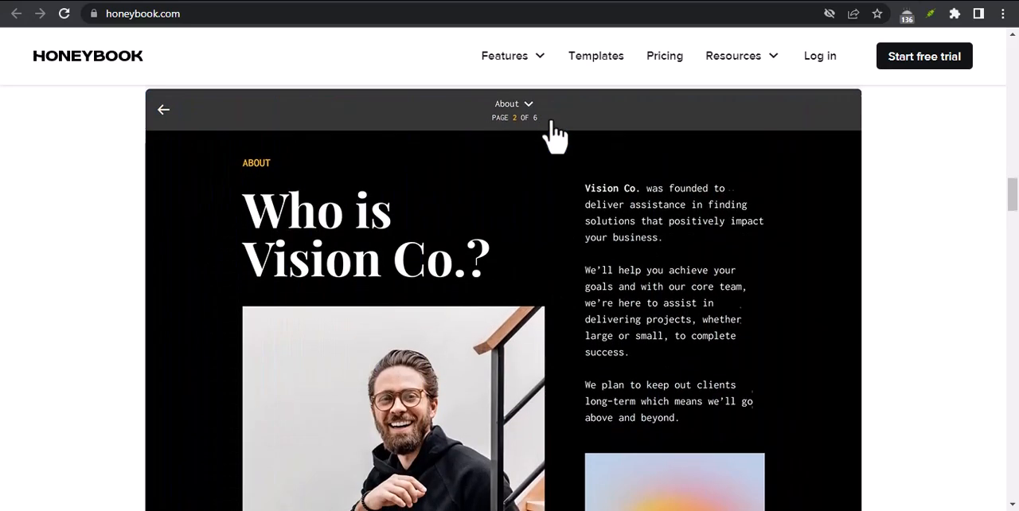
pyautogui.scroll(-3)
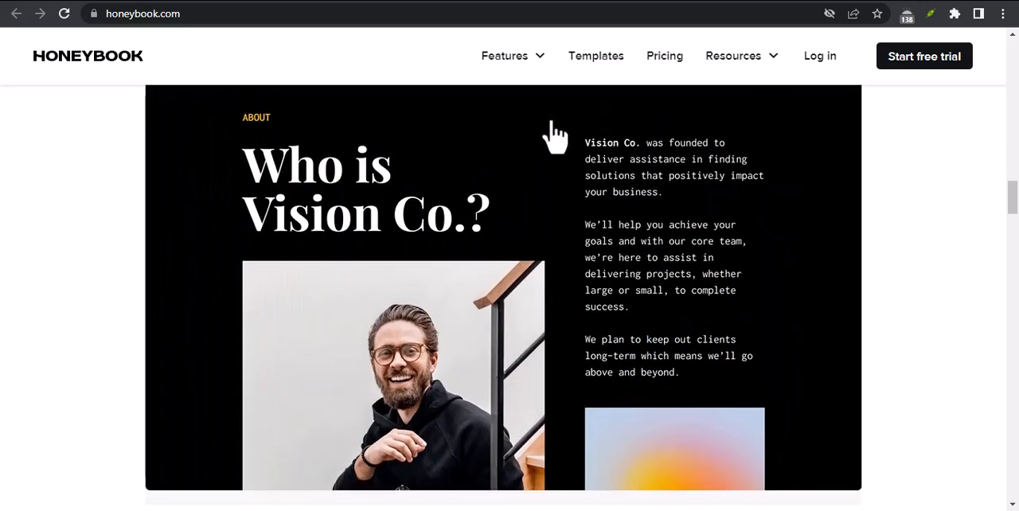